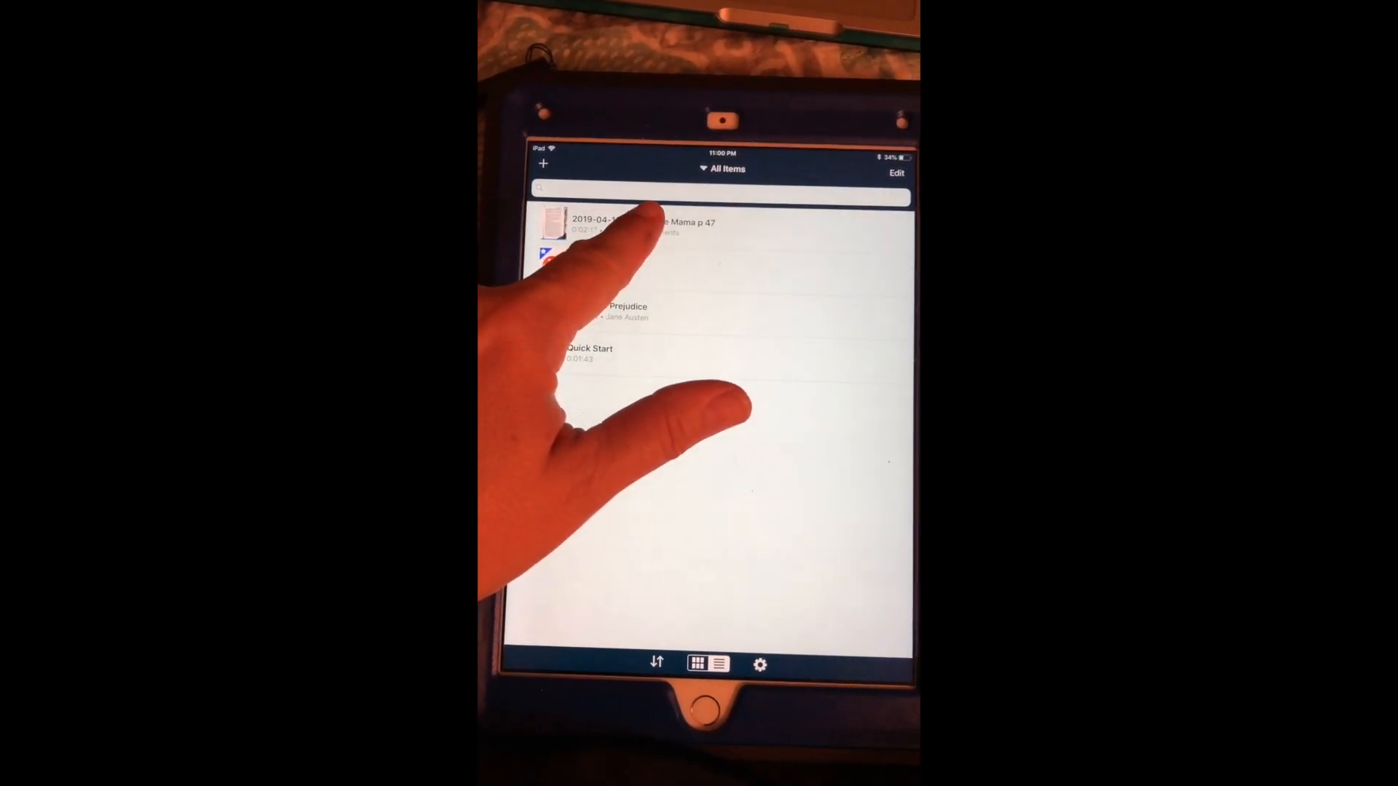
- Open the Hands Free Mama p 47 document from the All Items library so it starts reading aloud
{"action": "left_click", "coordinate": [651, 221]}
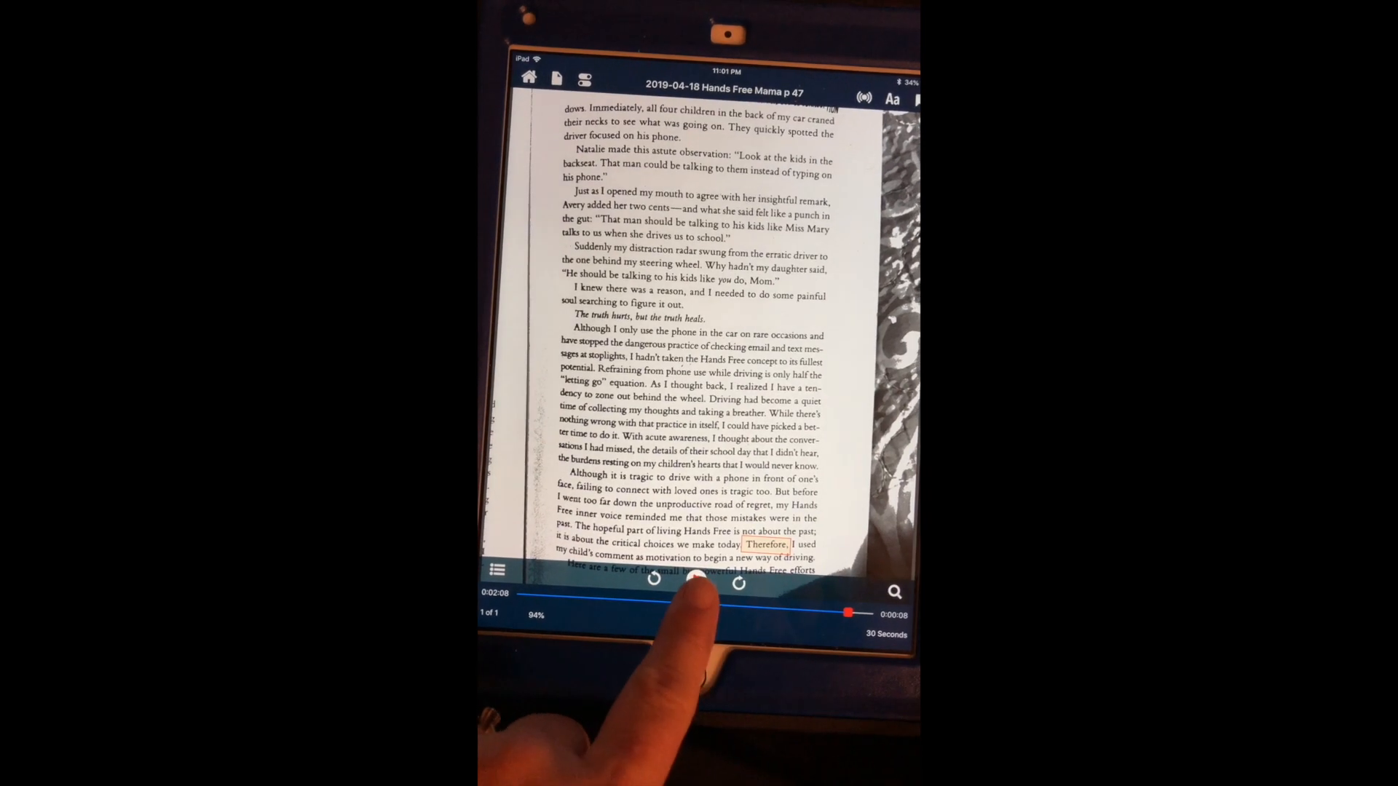
- Pause the read-aloud before switching the document to its recognised-text view
{"action": "left_click", "coordinate": [696, 583]}
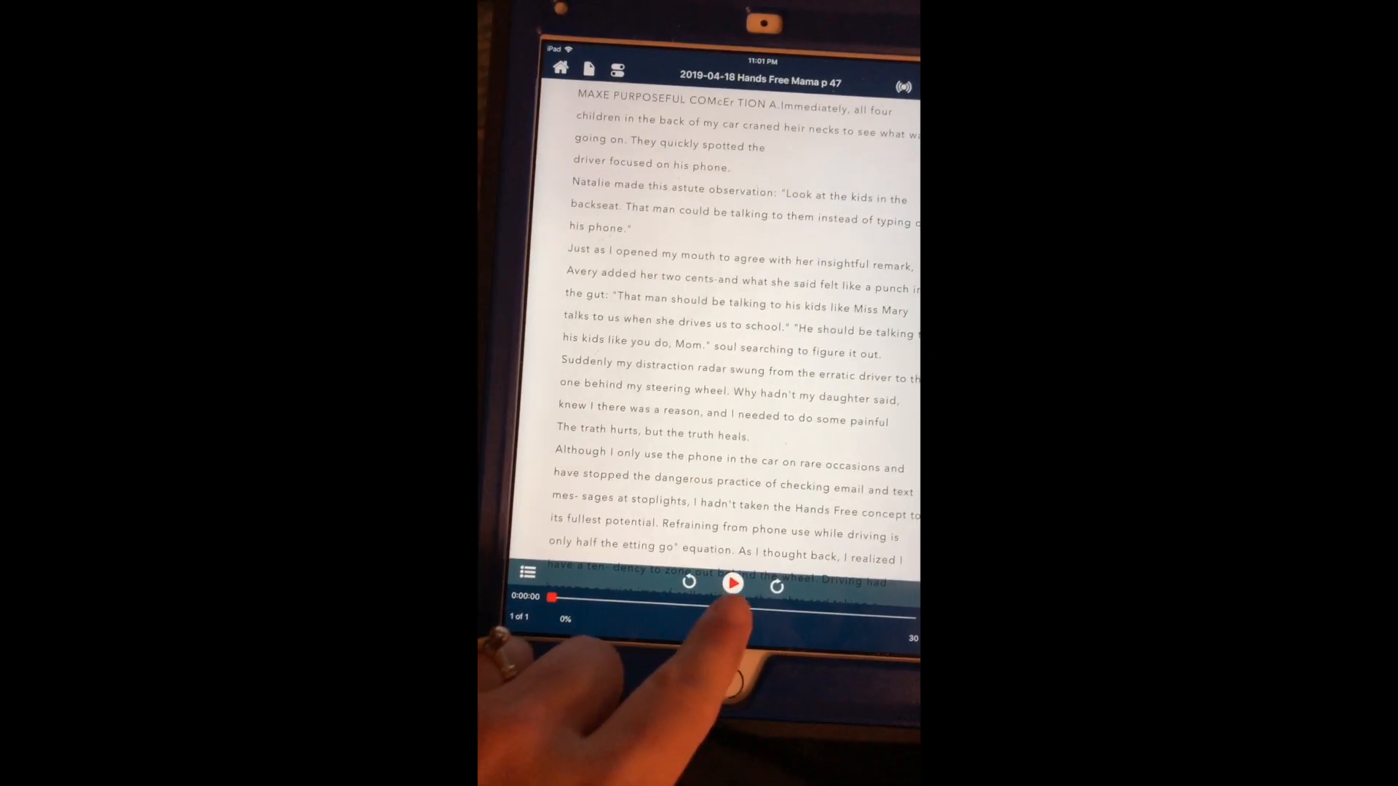
- Read the plain text aloud to 15% and show it as a narrow focus strip
{"action": "left_click", "coordinate": [733, 584]}
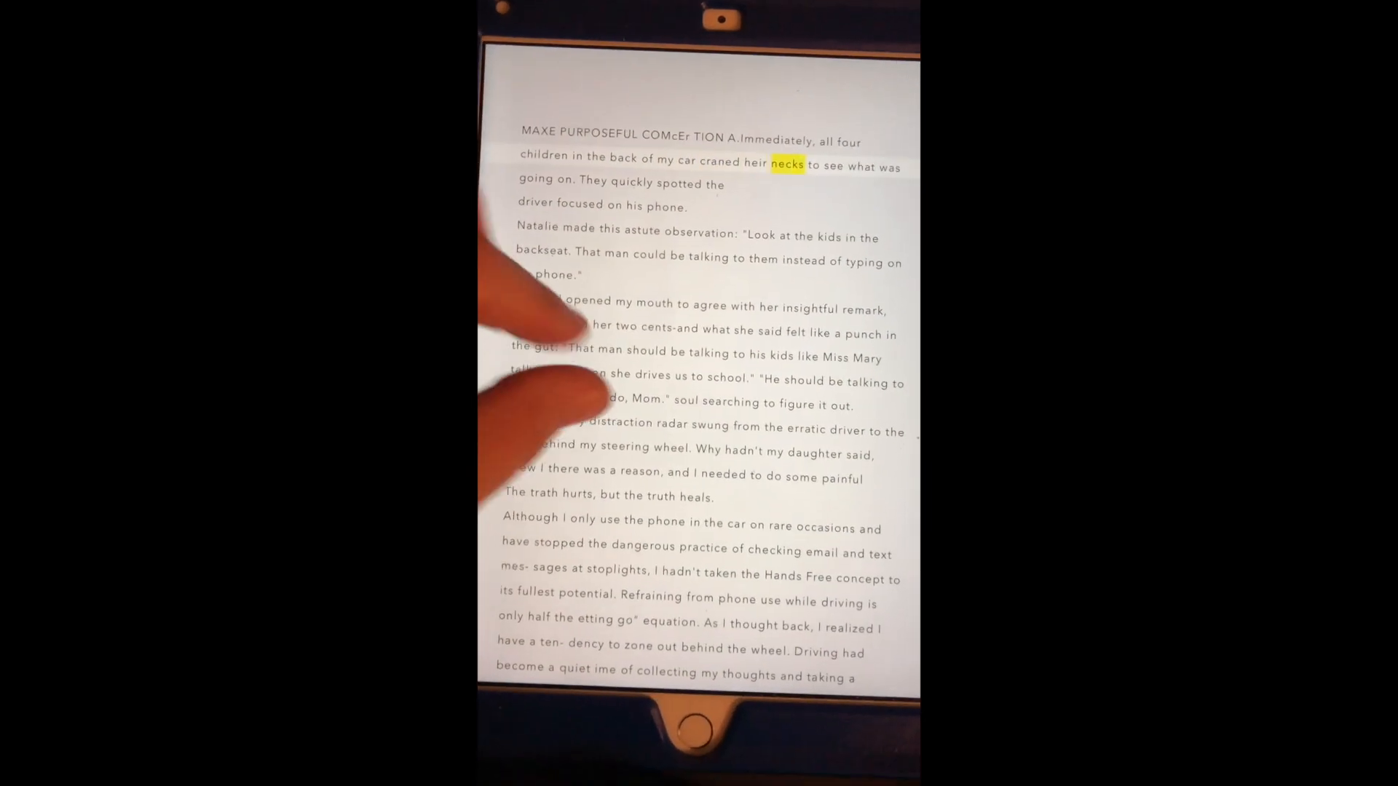
{"action": "left_click", "coordinate": [829, 141]}
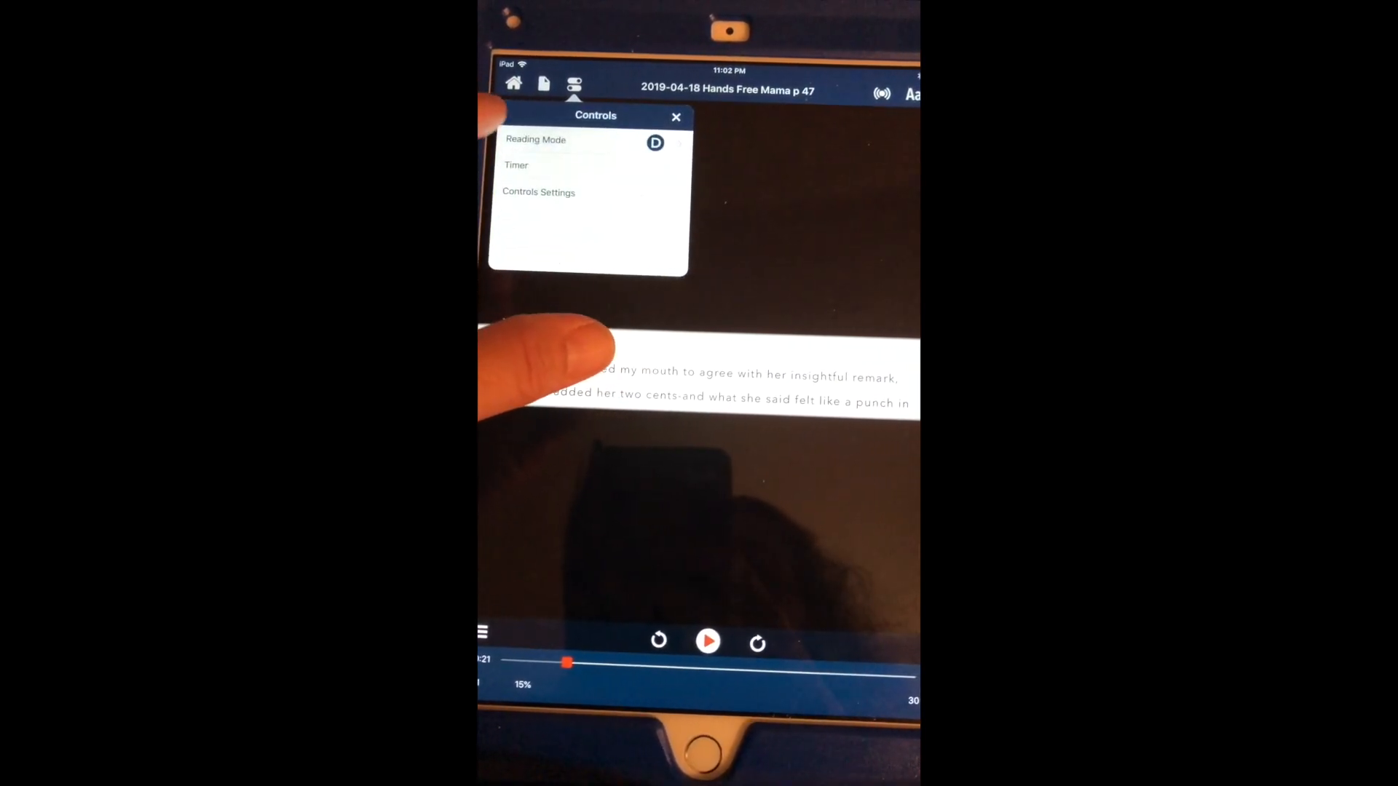
- Dismiss Reading Mode, return to the library via the Document menu, and leave for the iPad home screen
{"action": "left_click", "coordinate": [536, 140]}
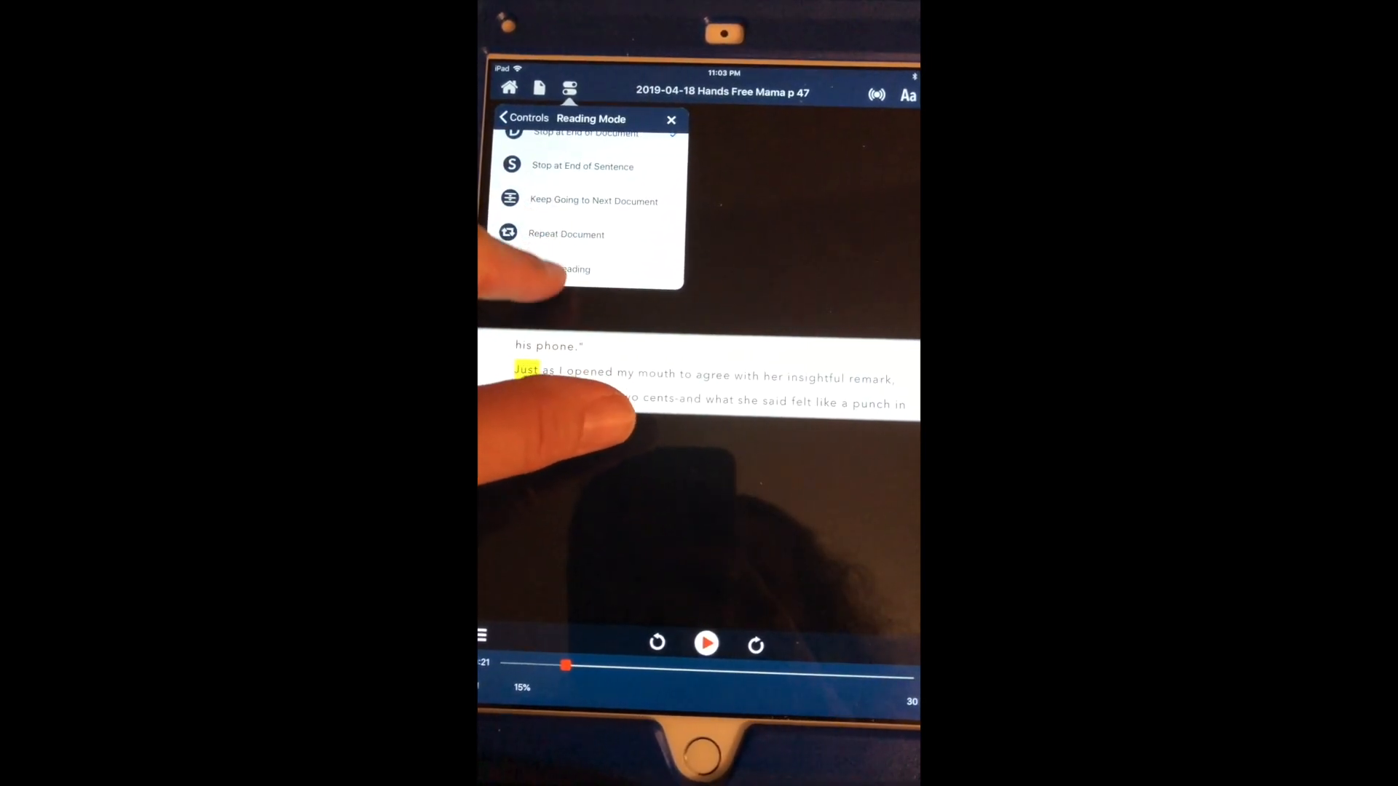
{"action": "left_click", "coordinate": [673, 118]}
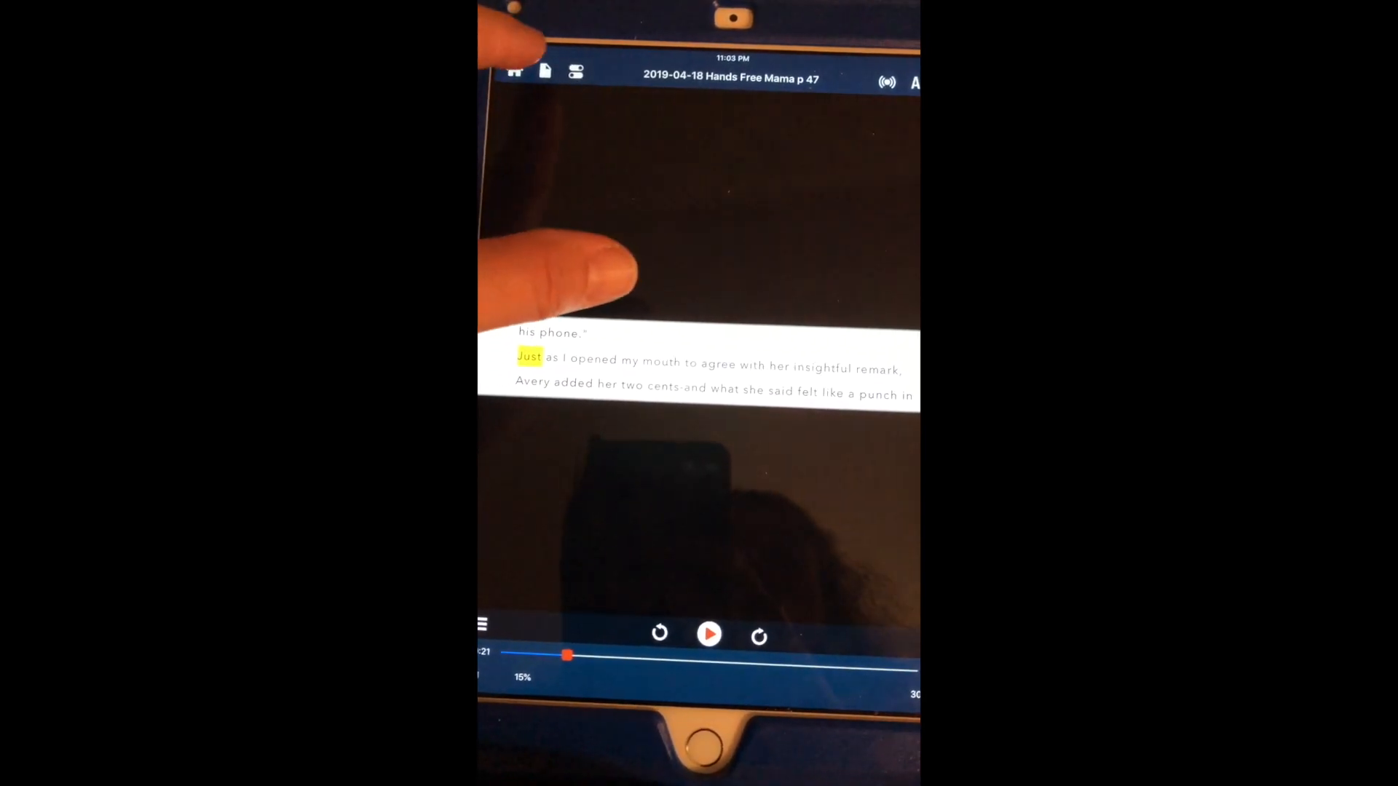
{"action": "left_click", "coordinate": [544, 71]}
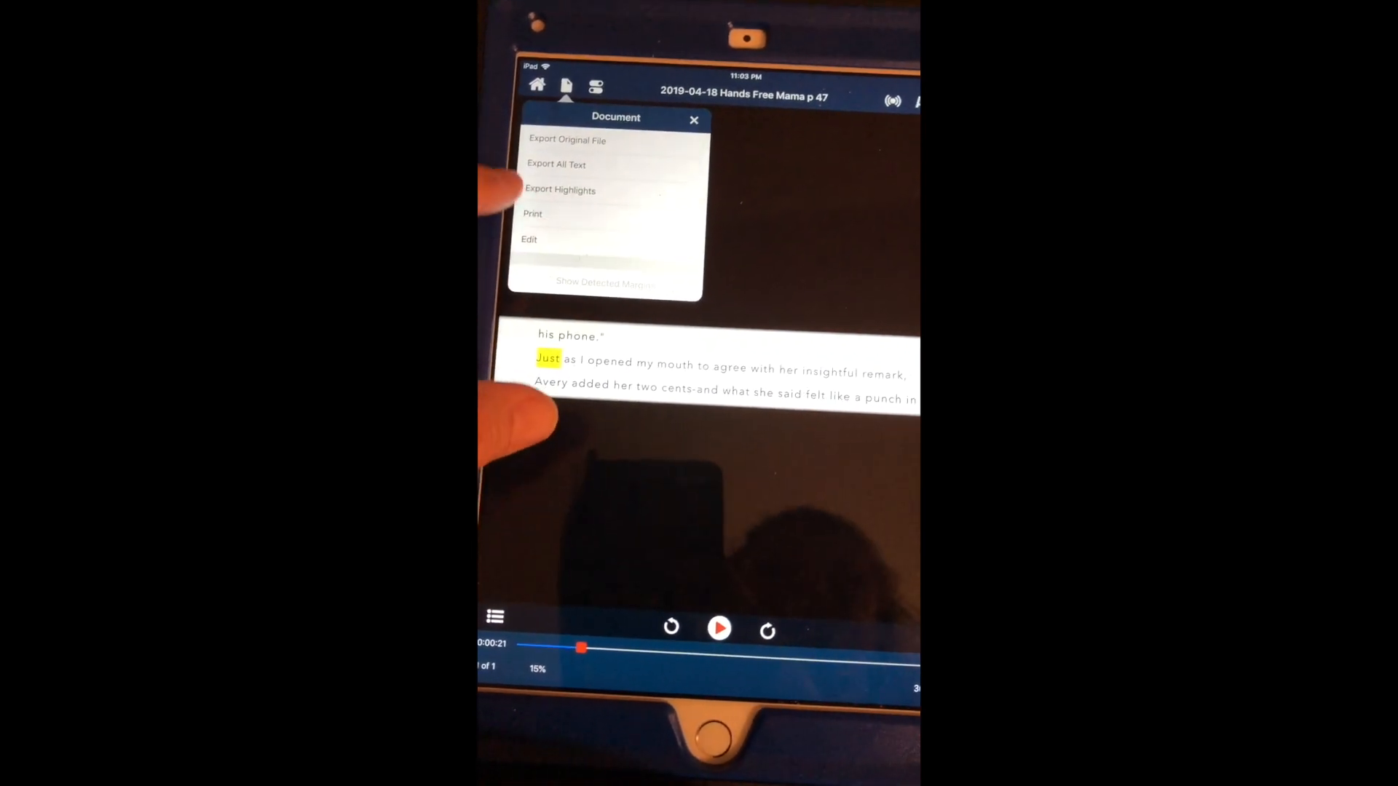
{"action": "left_click", "coordinate": [528, 239]}
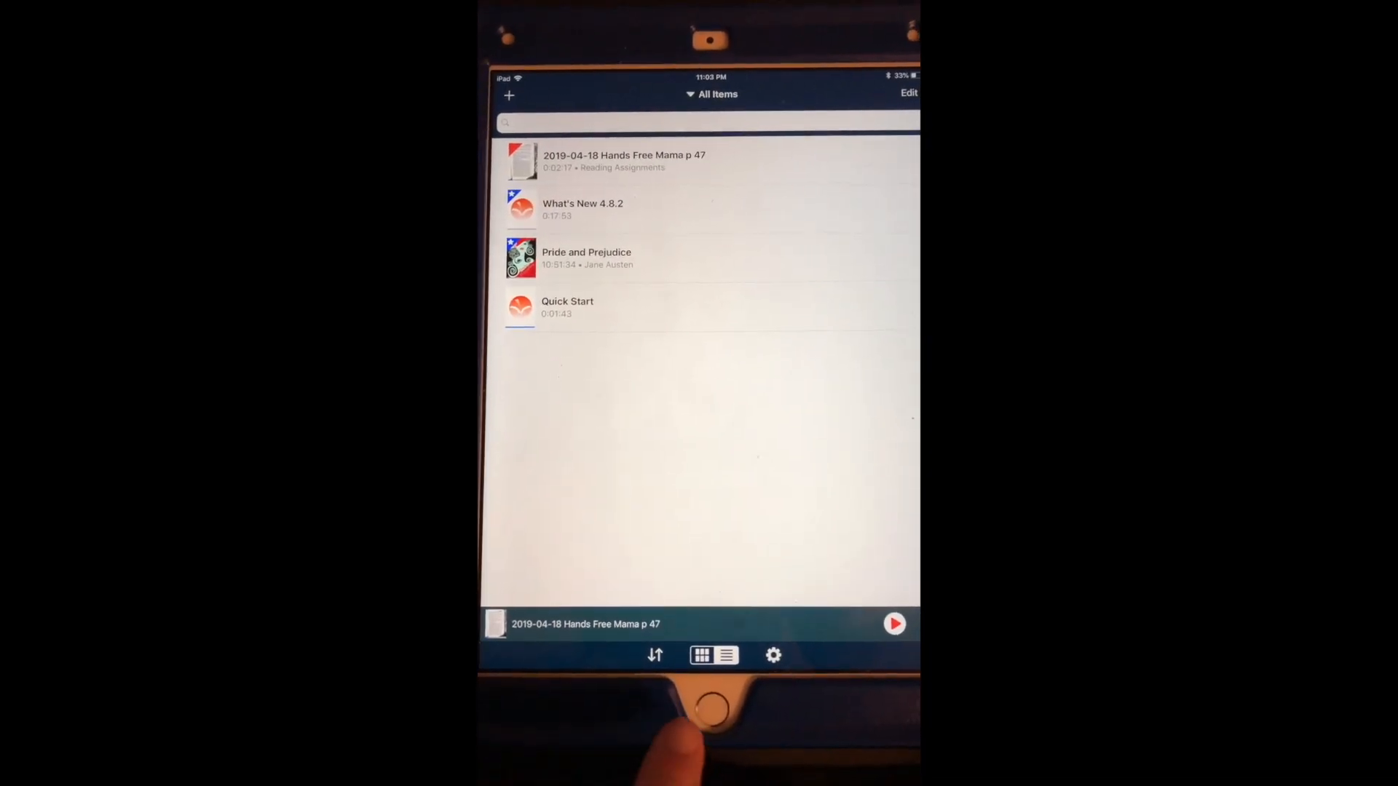
{"action": "key", "text": "home"}
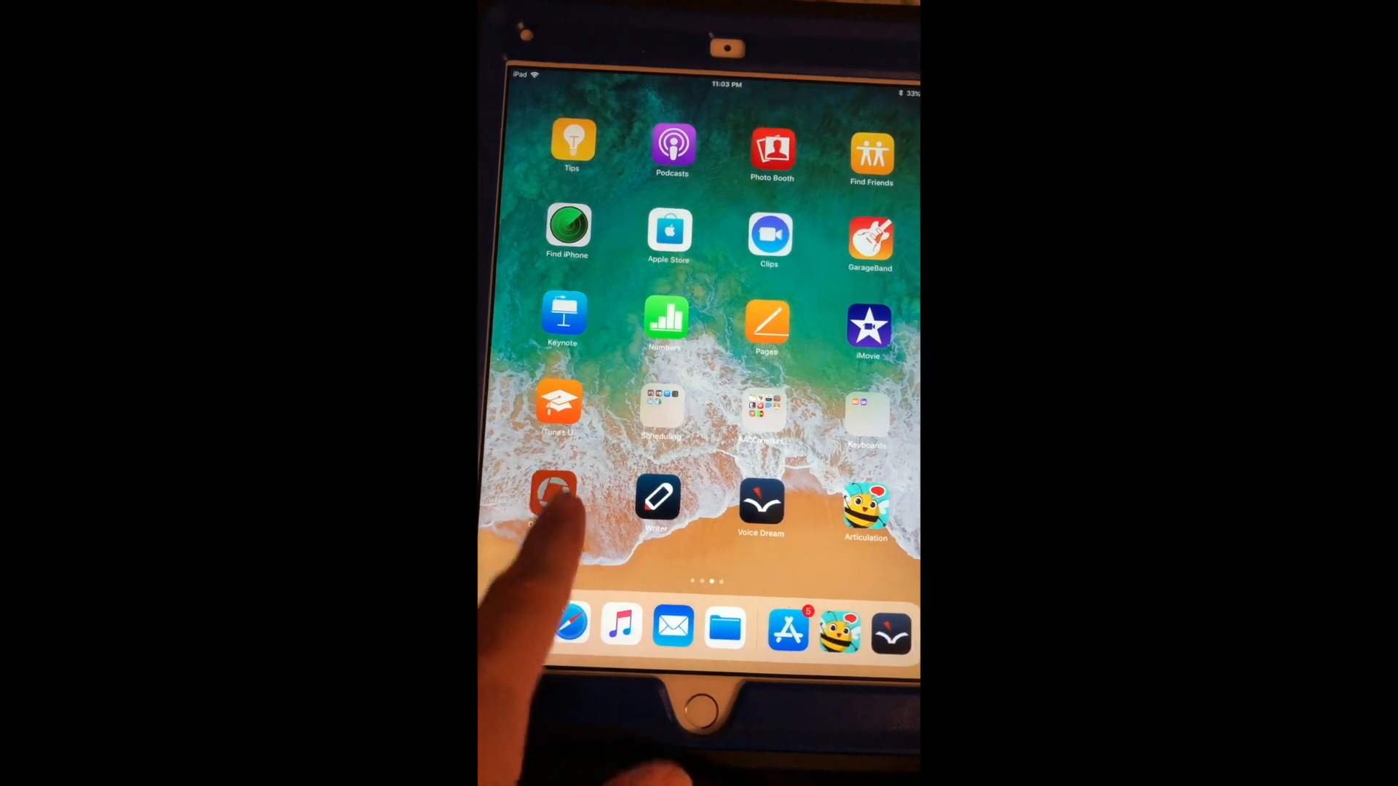
{"action": "left_click", "coordinate": [553, 495]}
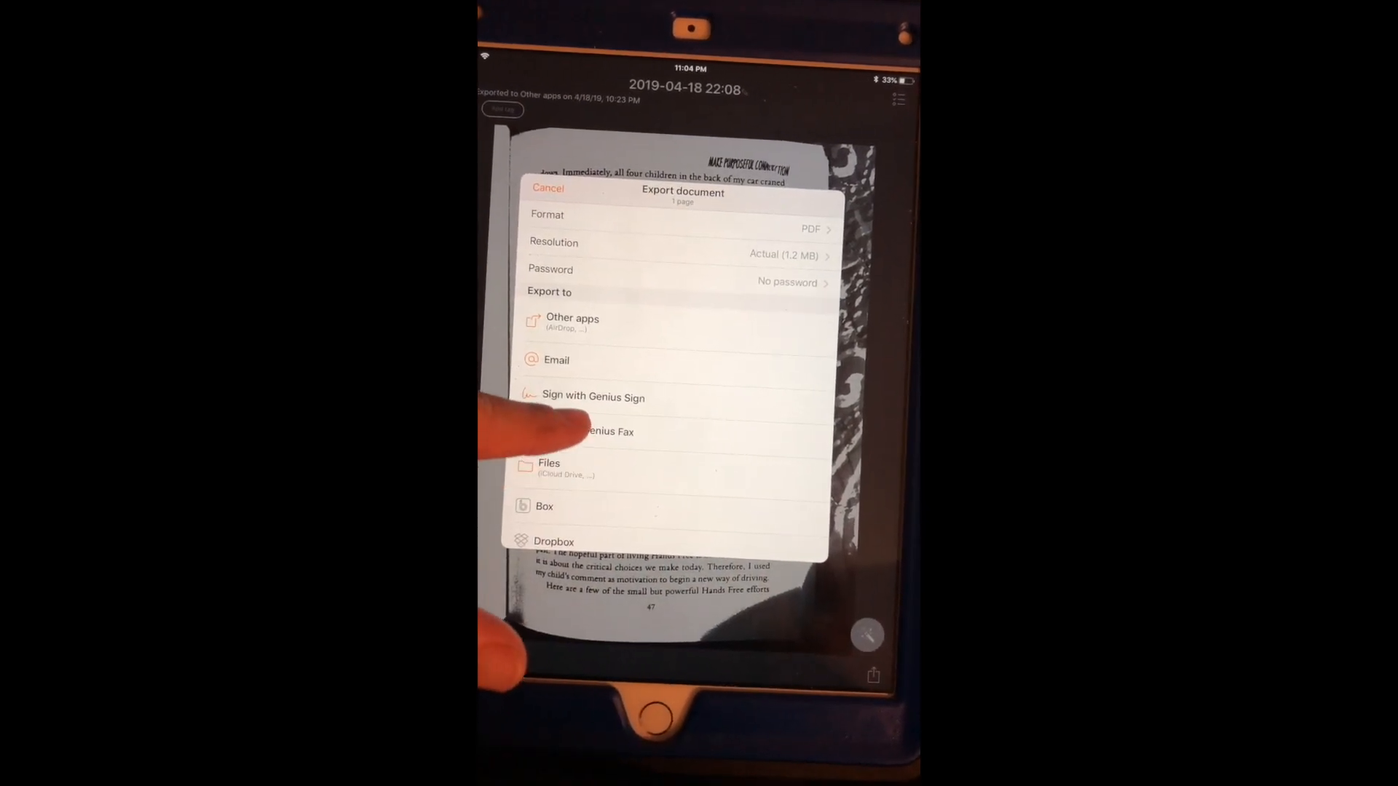
{"action": "scroll", "scroll_direction": "down", "scroll_amount": 3}
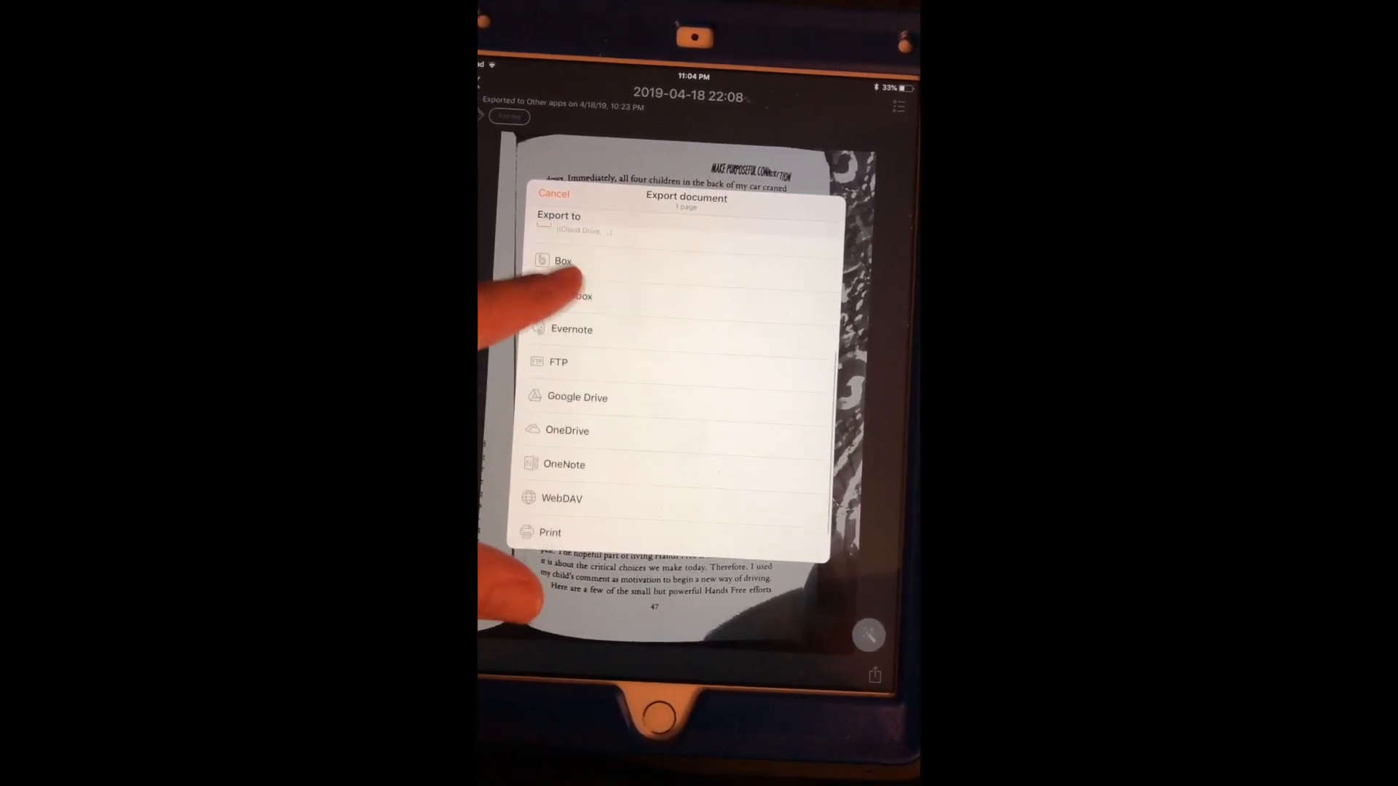
{"action": "scroll", "scroll_direction": "down", "scroll_amount": 3}
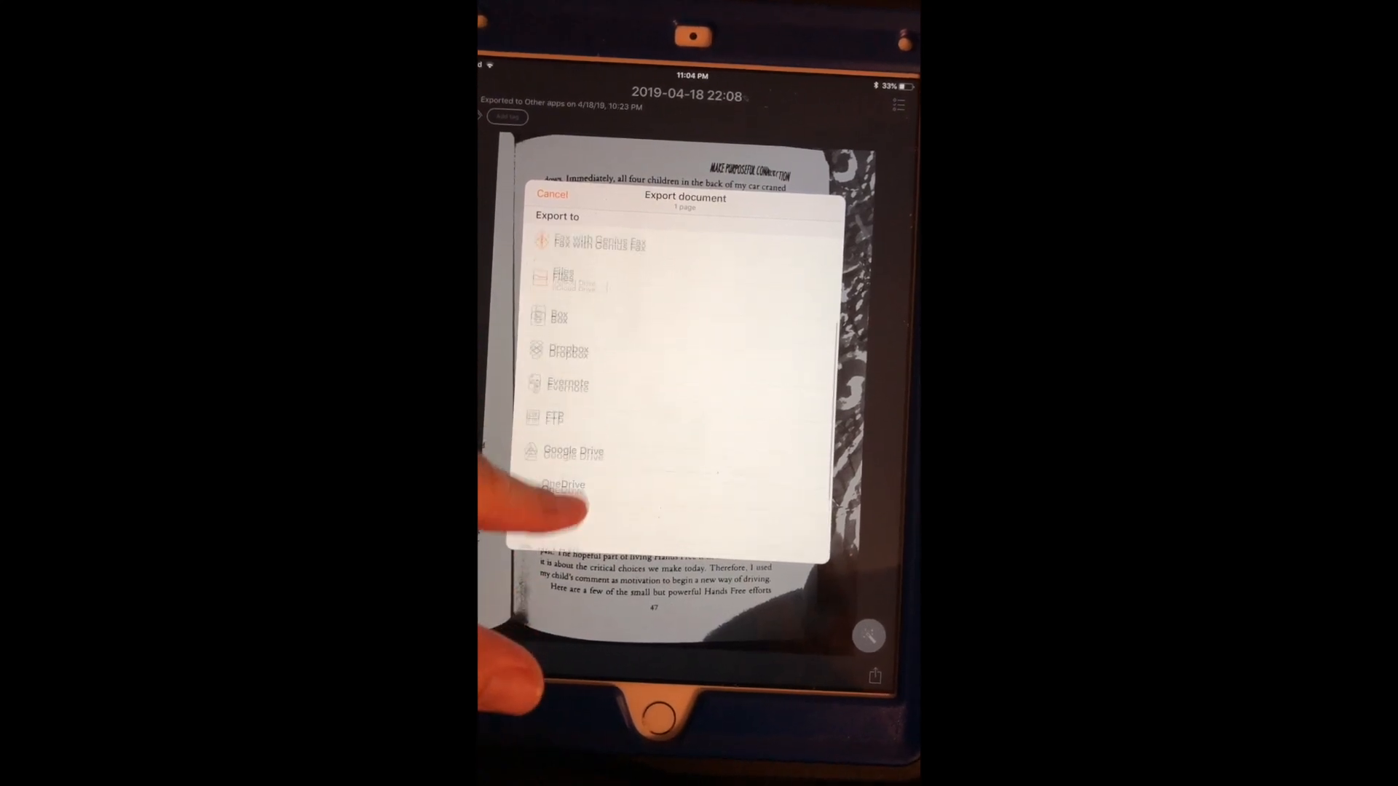
{"action": "scroll", "scroll_direction": "down", "scroll_amount": 3}
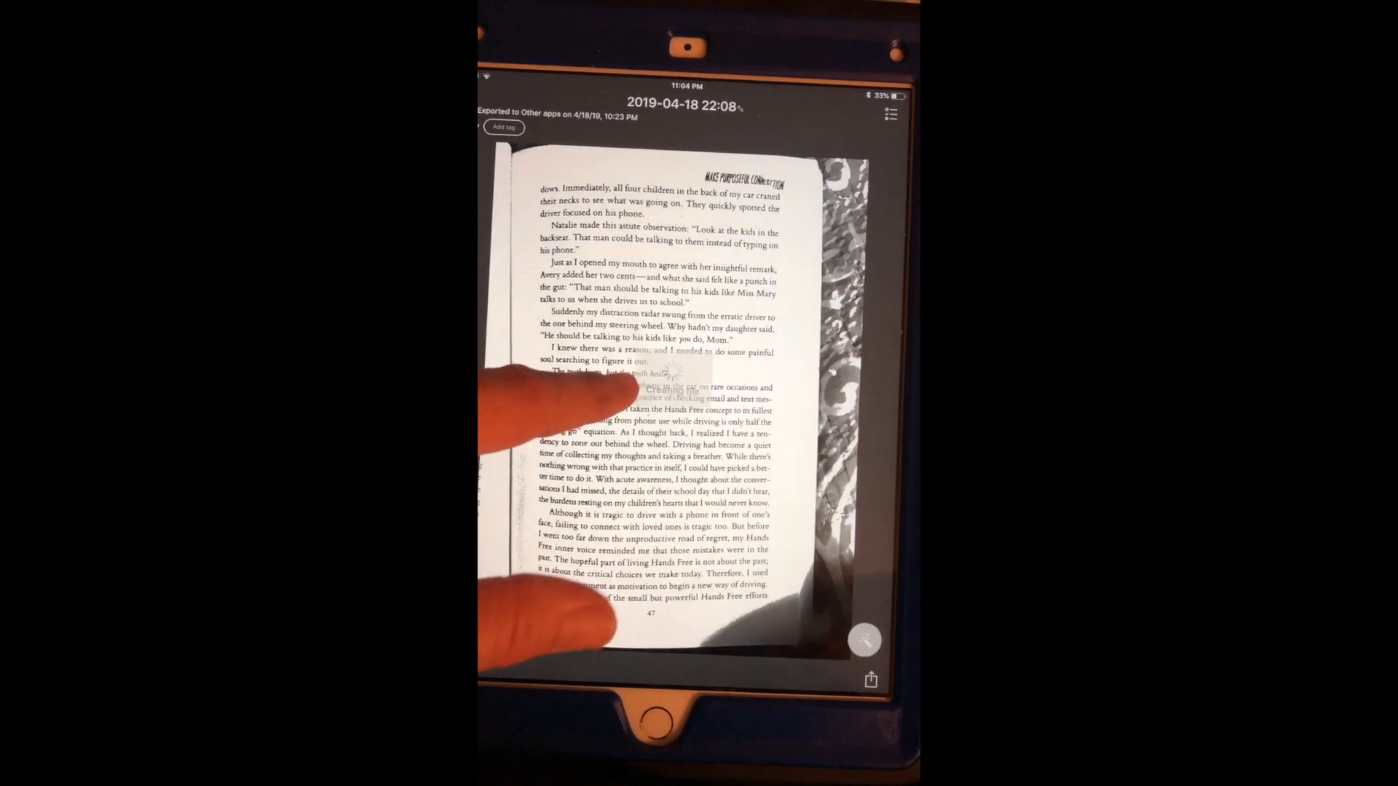
{"action": "left_click", "coordinate": [869, 680]}
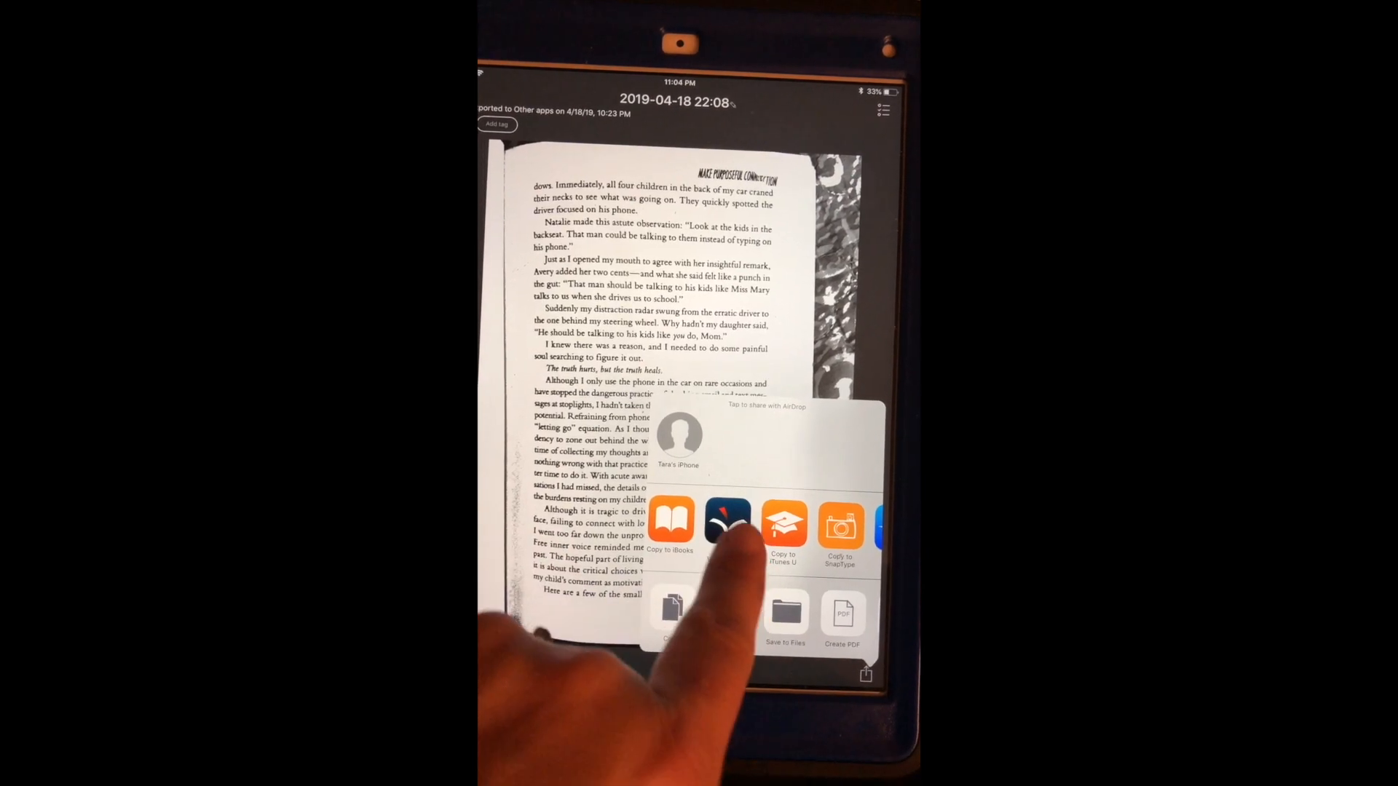
{"action": "left_click", "coordinate": [726, 521]}
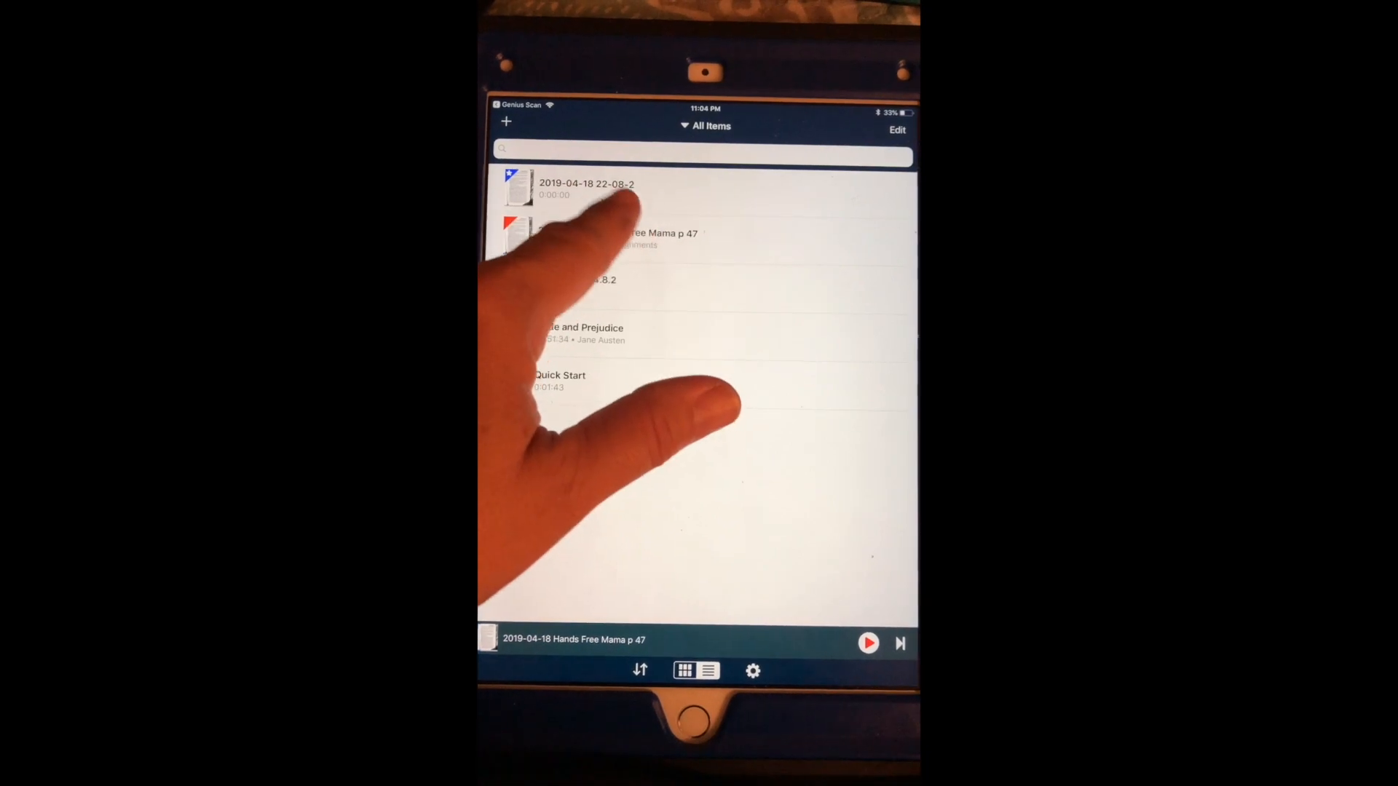
{"action": "left_click", "coordinate": [586, 188]}
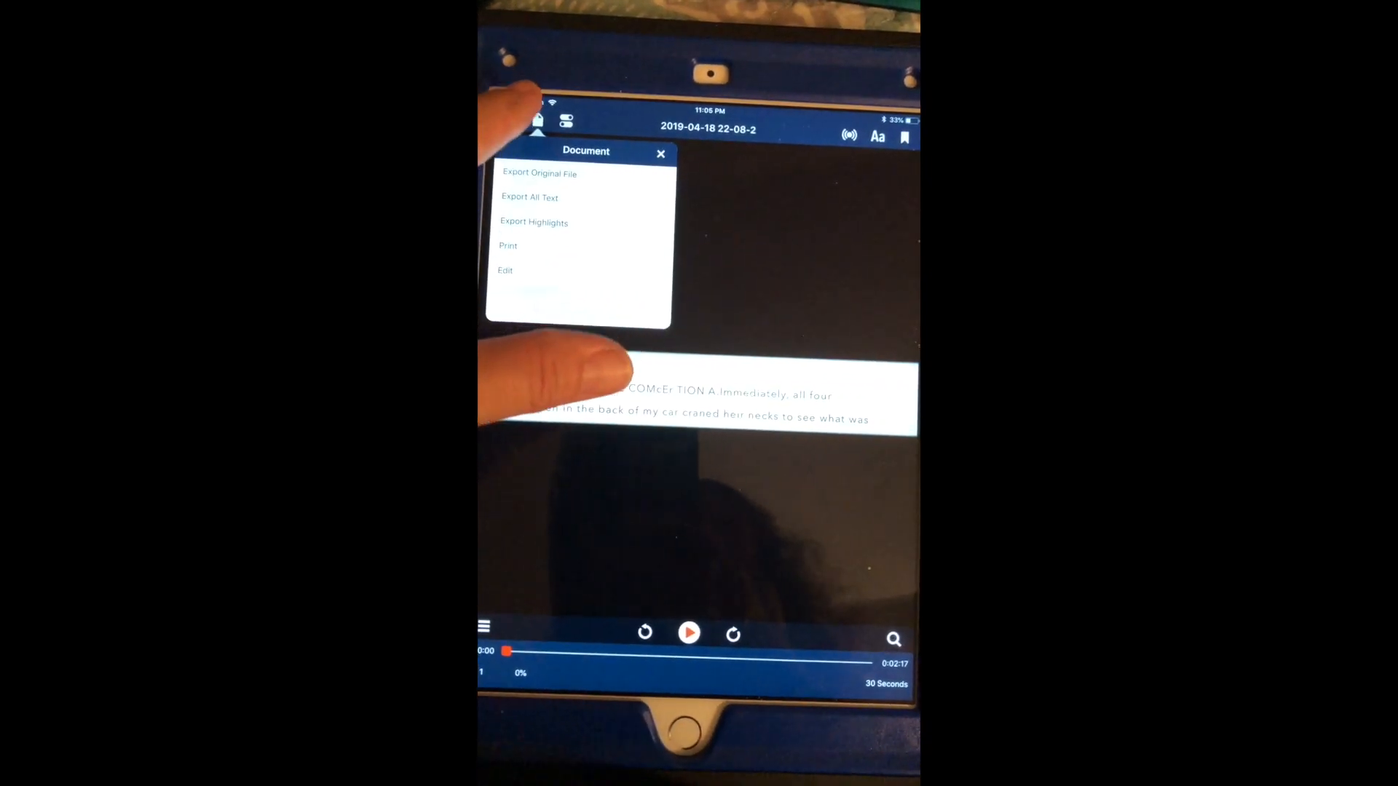
{"action": "left_click", "coordinate": [505, 270]}
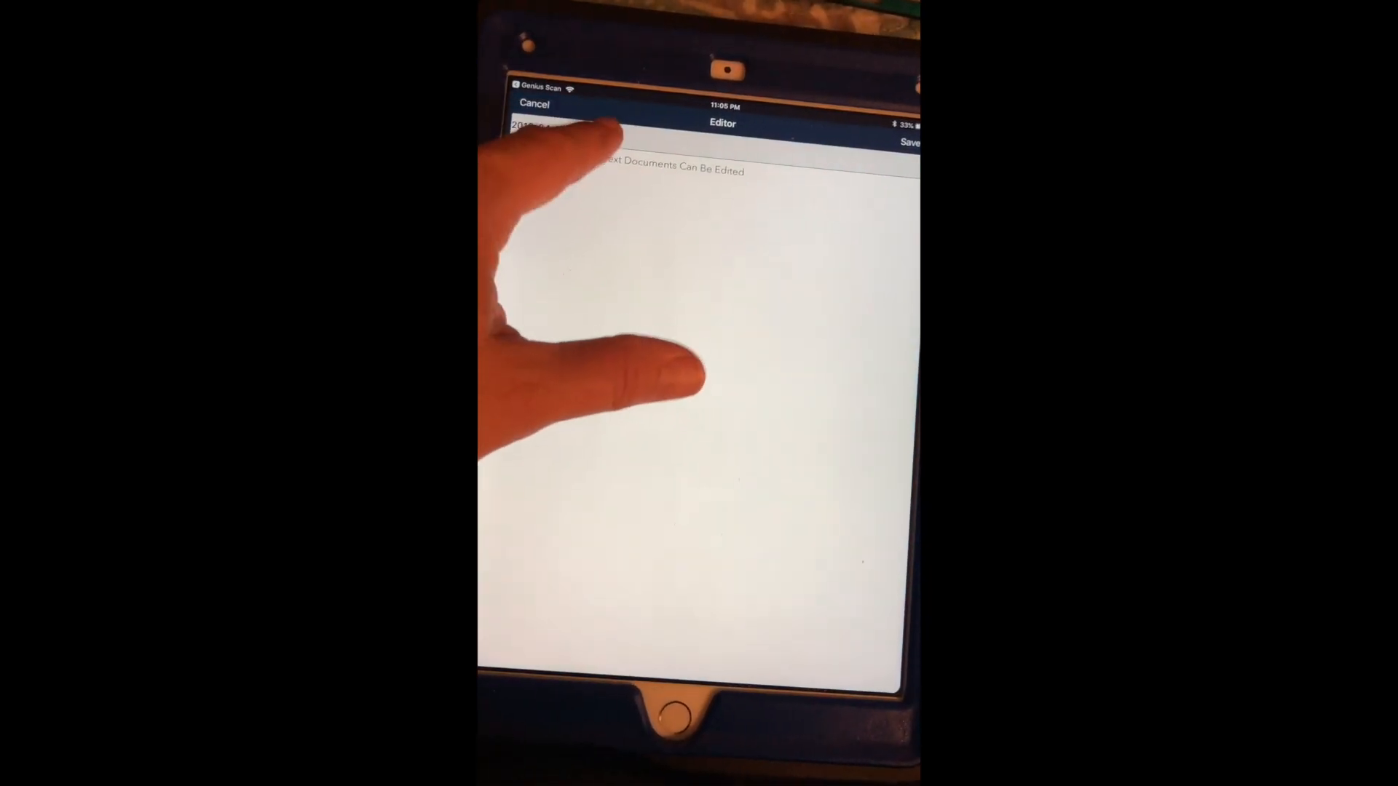